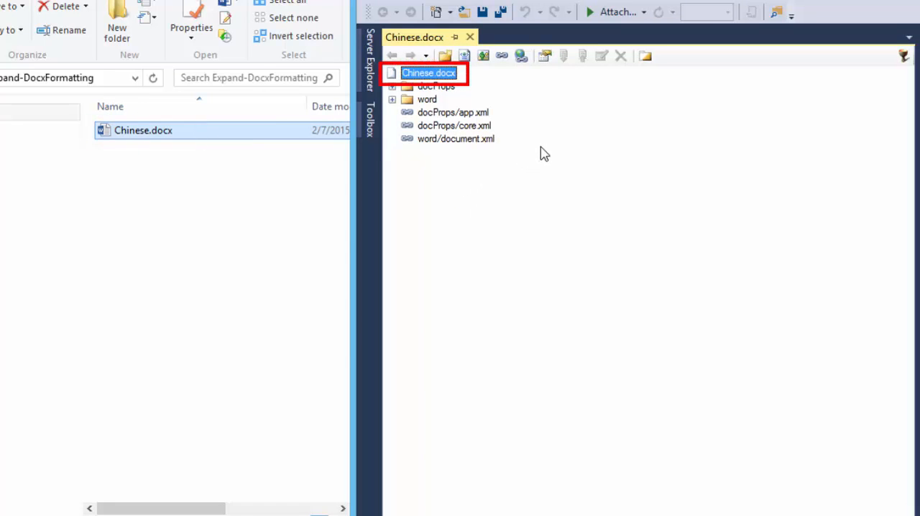
pyautogui.moveTo(549, 150)
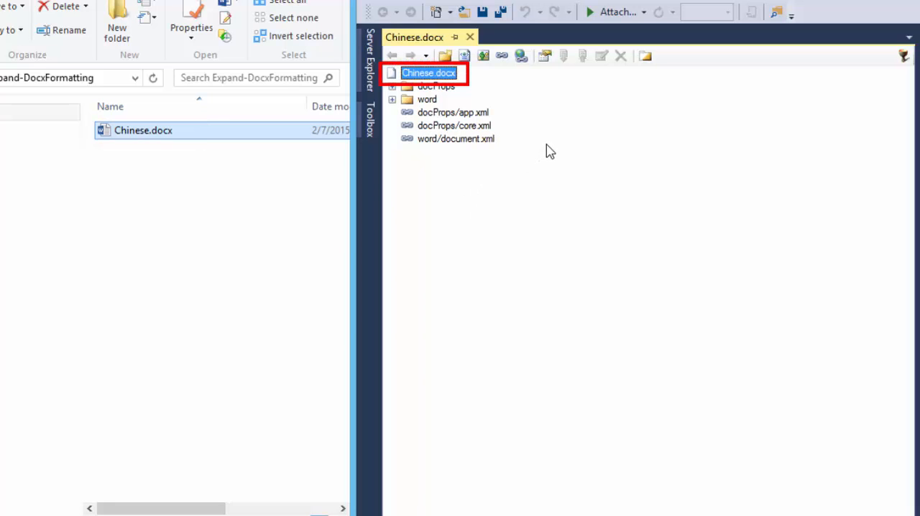
pyautogui.moveTo(564, 144)
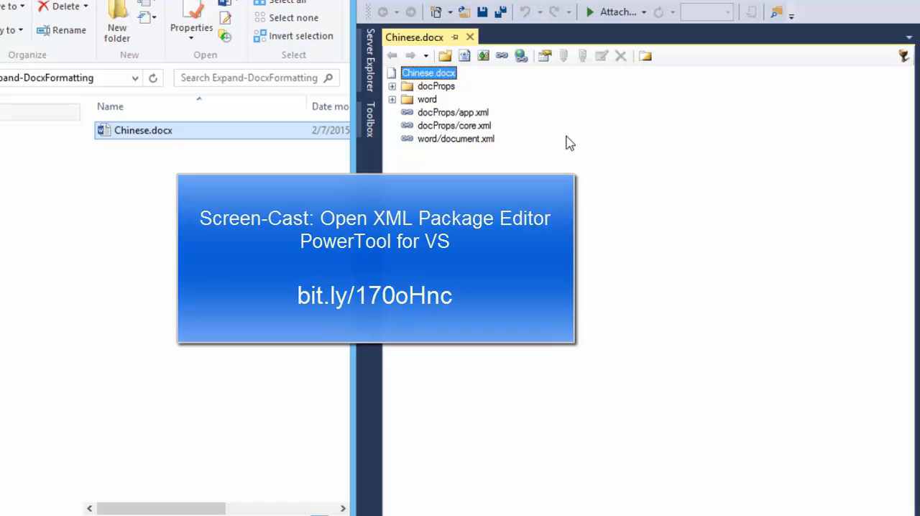
# Open the word/document.xml part of Chinese.docx in the Package Editor
pyautogui.click(393, 99)
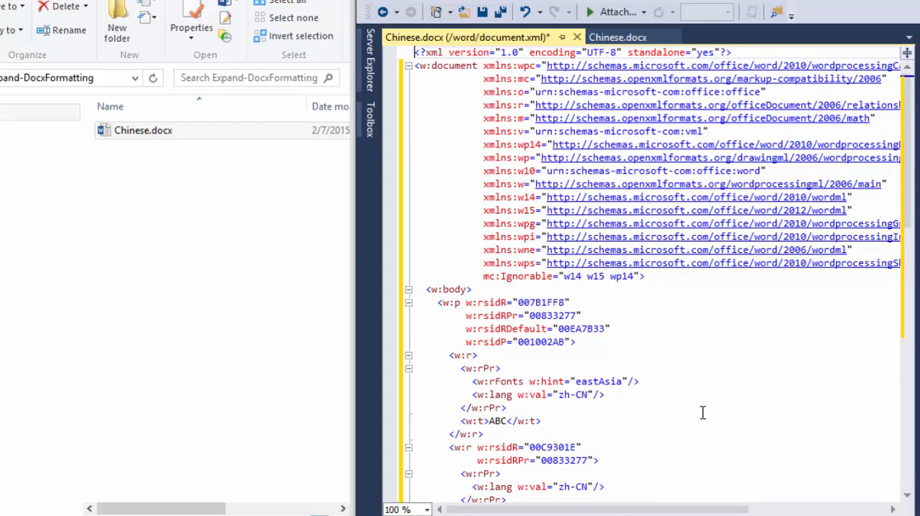
pyautogui.scroll(-3)
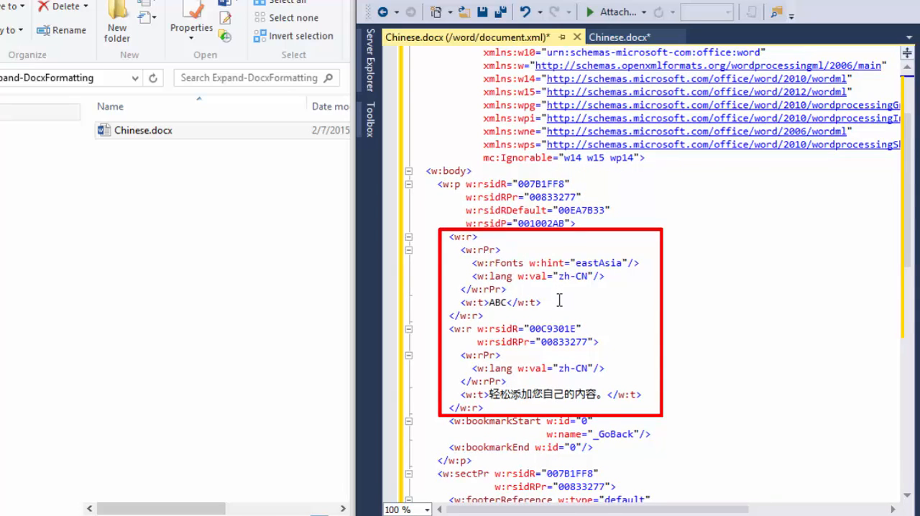
pyautogui.doubleClick(494, 302)
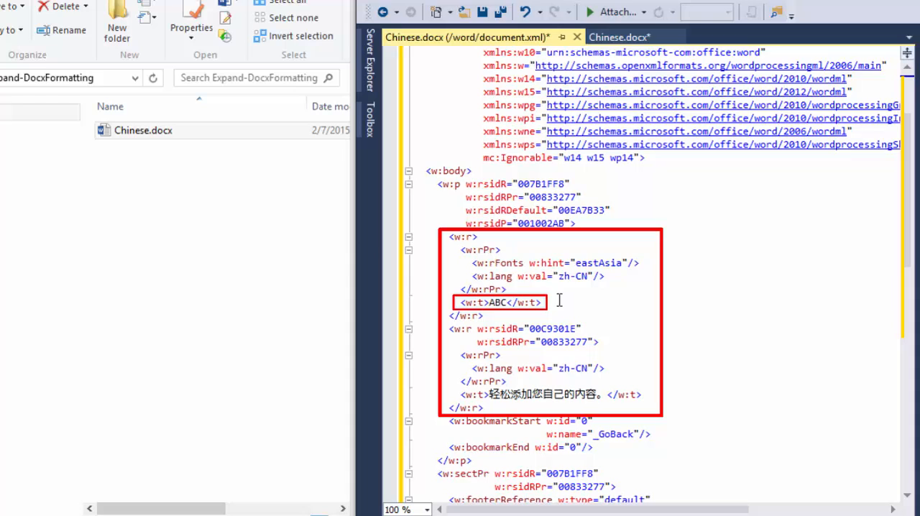
pyautogui.moveTo(690, 394)
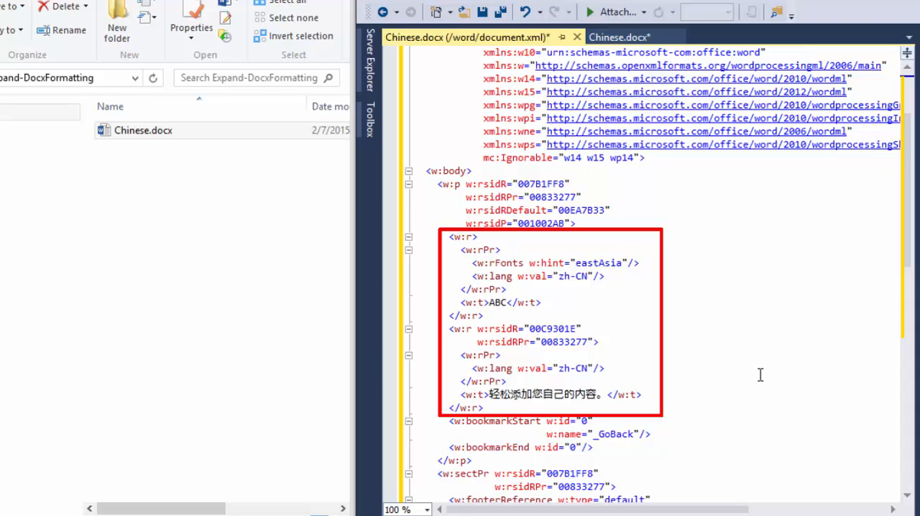
pyautogui.moveTo(759, 313)
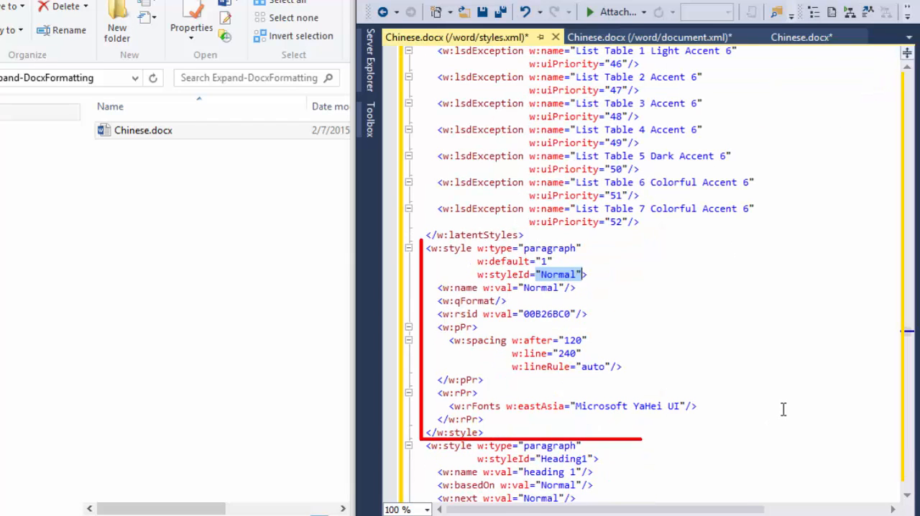
# Scroll styles.xml to the default Normal w:style with its Microsoft YaHei UI eastAsia w:rFonts
pyautogui.click(586, 340)
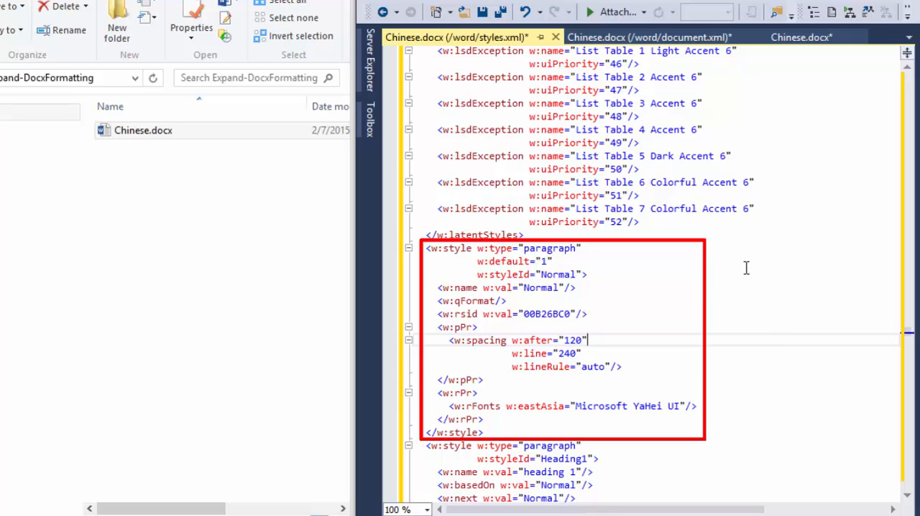
pyautogui.moveTo(751, 260)
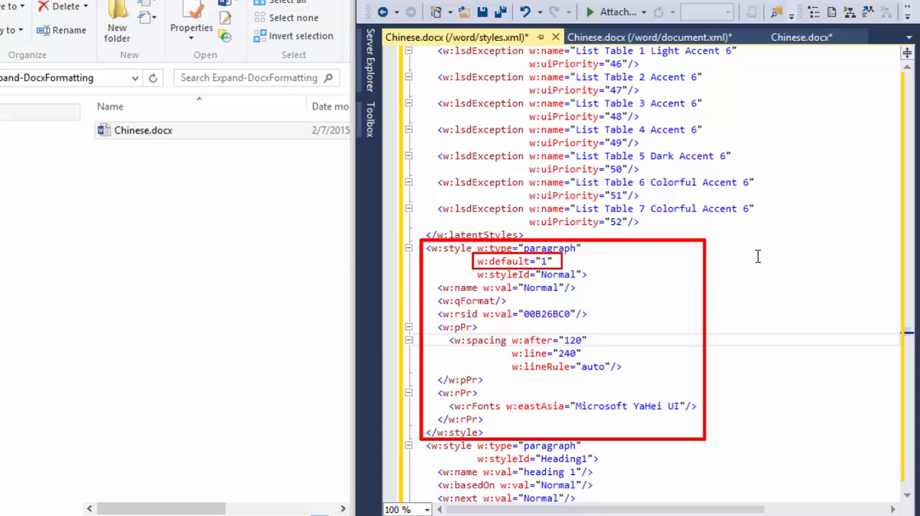
pyautogui.click(585, 340)
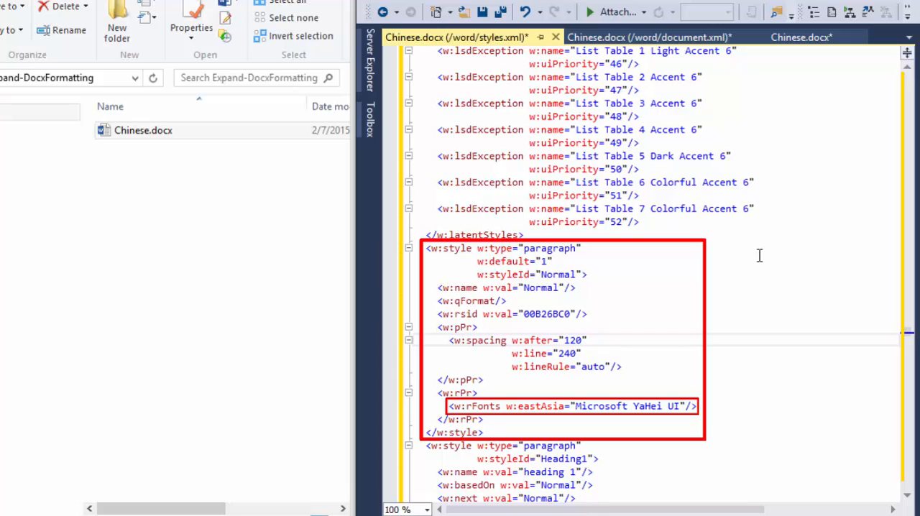
pyautogui.click(586, 341)
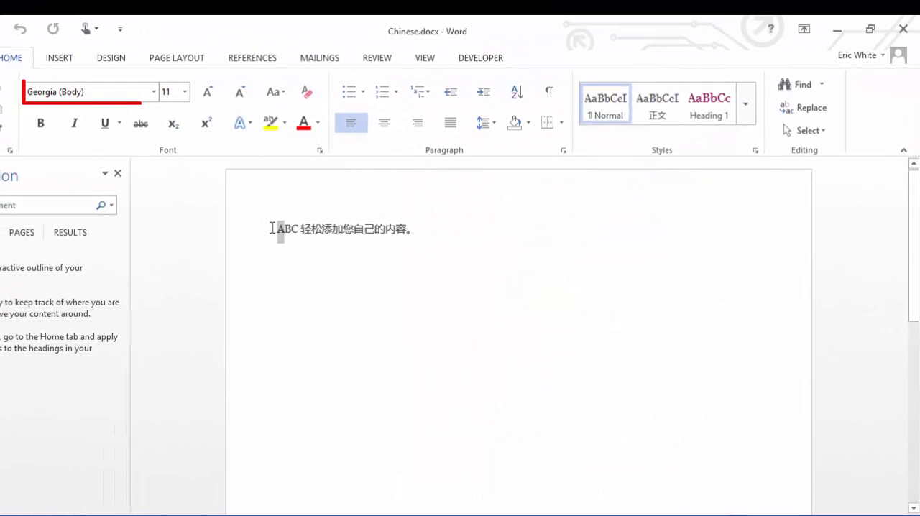
pyautogui.click(273, 229)
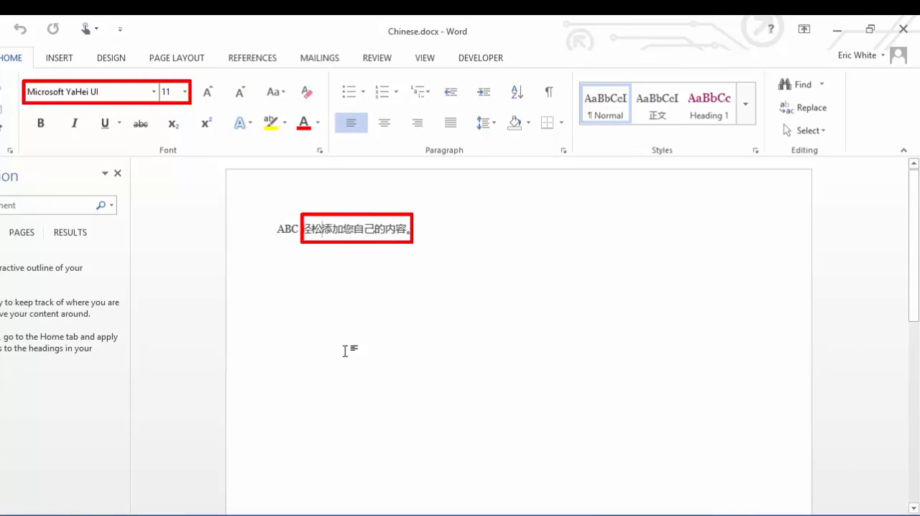
pyautogui.moveTo(431, 303)
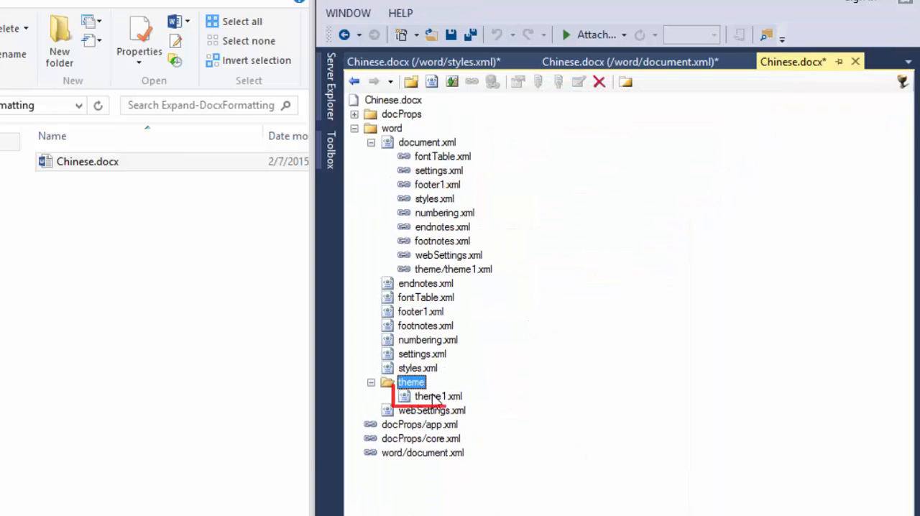
# Open word/theme/theme1.xml and view the Classic a:fontScheme with Georgia Latin fonts
pyautogui.doubleClick(437, 396)
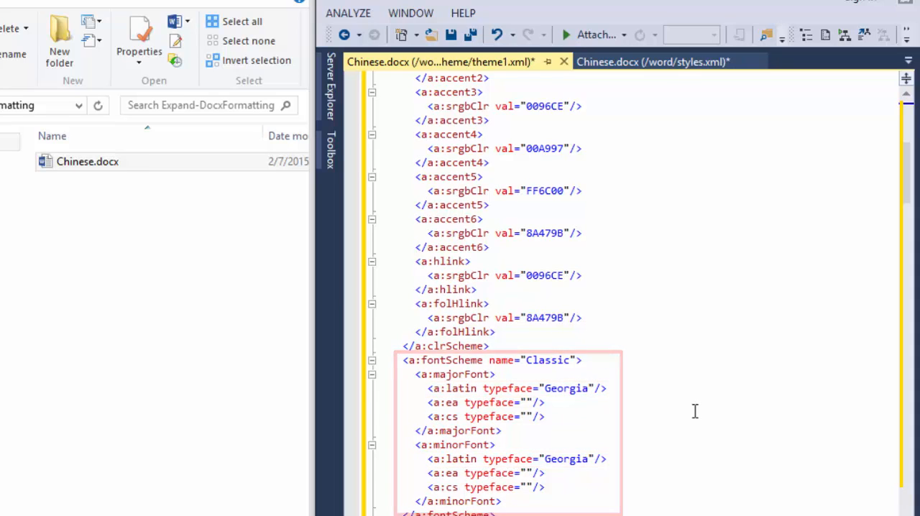
pyautogui.click(651, 61)
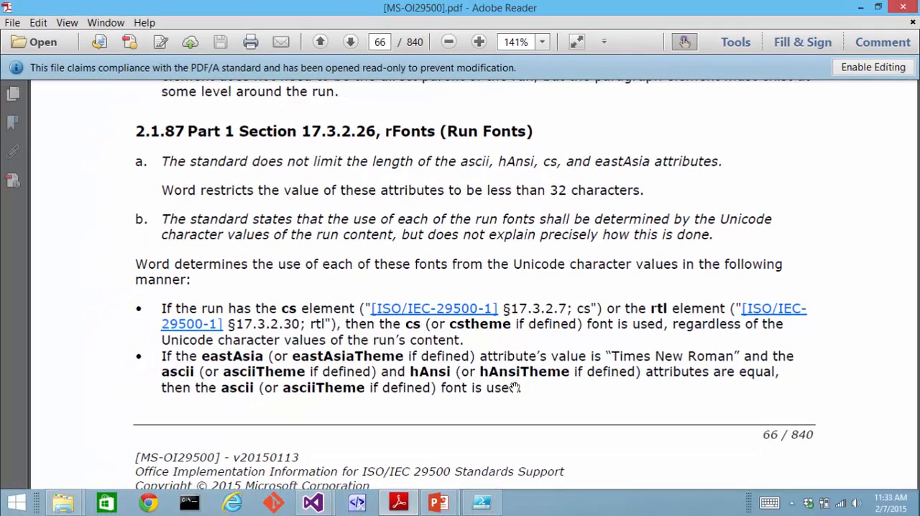
pyautogui.moveTo(683, 359)
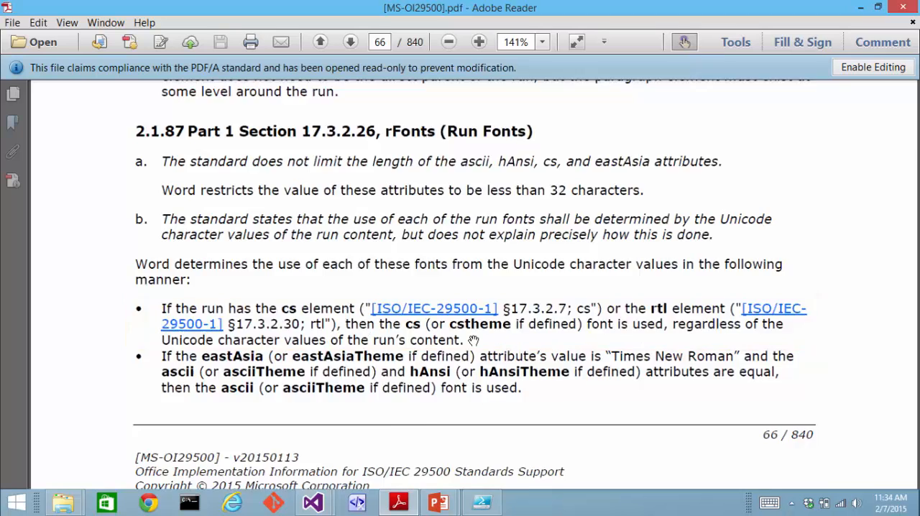
pyautogui.scroll(-3)
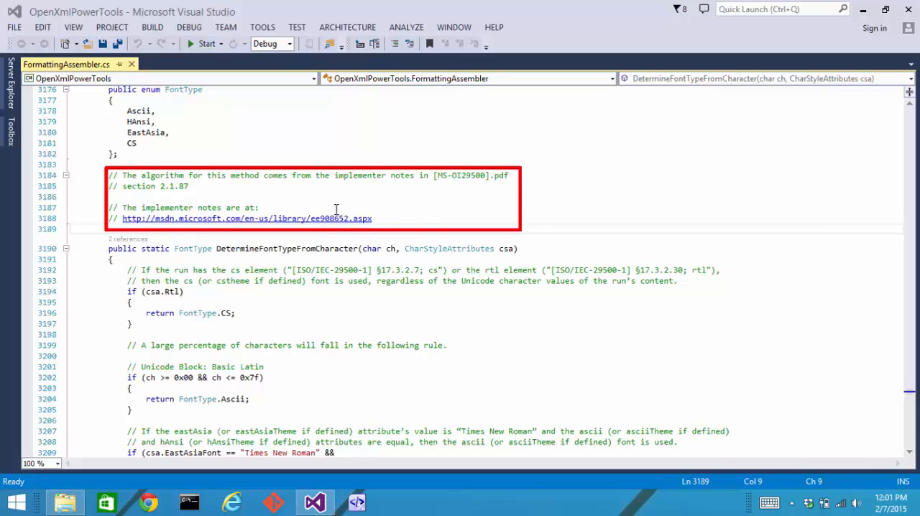
pyautogui.moveTo(257, 189)
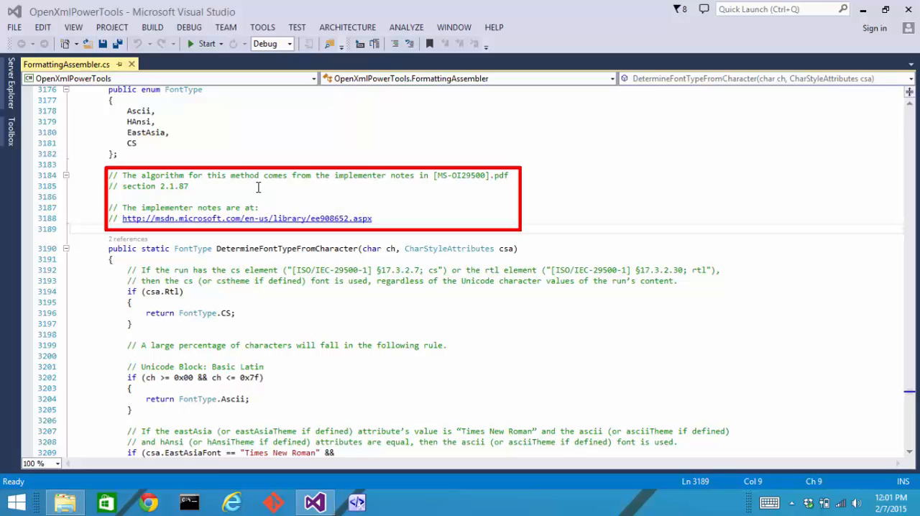
# Show the DetermineFontTypeFromCharacter method in FormattingAssembler.cs with its implementer-notes comment
pyautogui.doubleClick(155, 185)
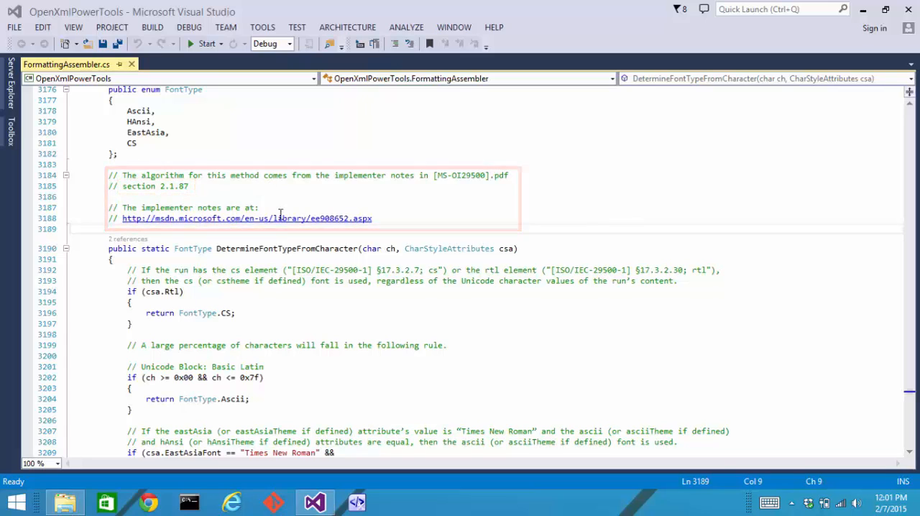
# Follow the msdn.microsoft.com URL in the comment to the MS-OI29500 page
pyautogui.click(247, 219)
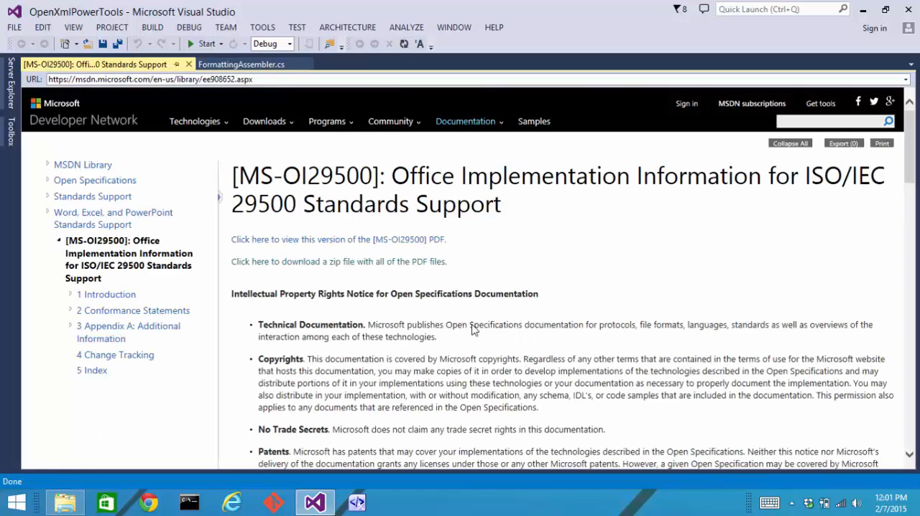
pyautogui.moveTo(415, 262)
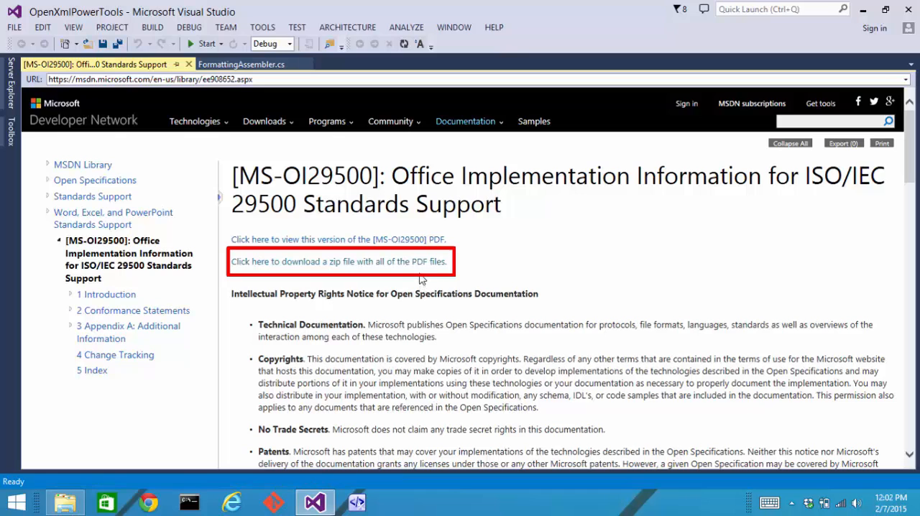
pyautogui.moveTo(434, 286)
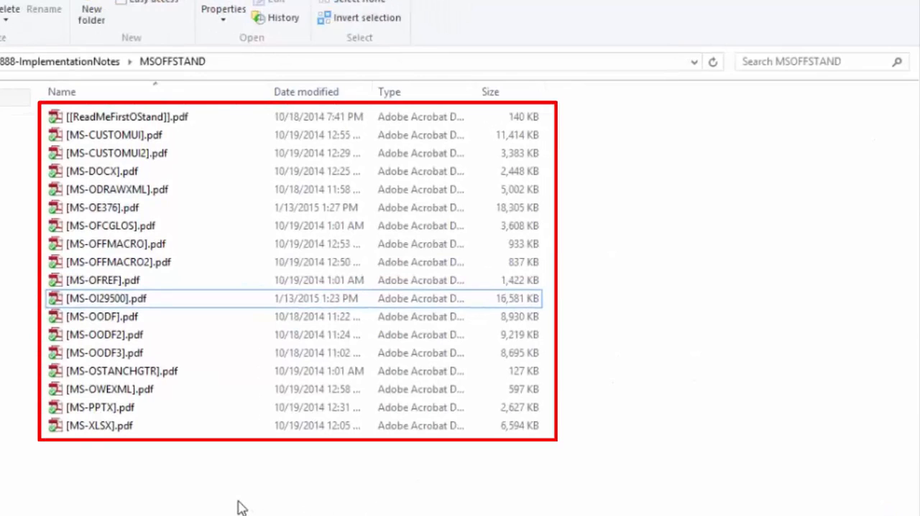
pyautogui.moveTo(246, 496)
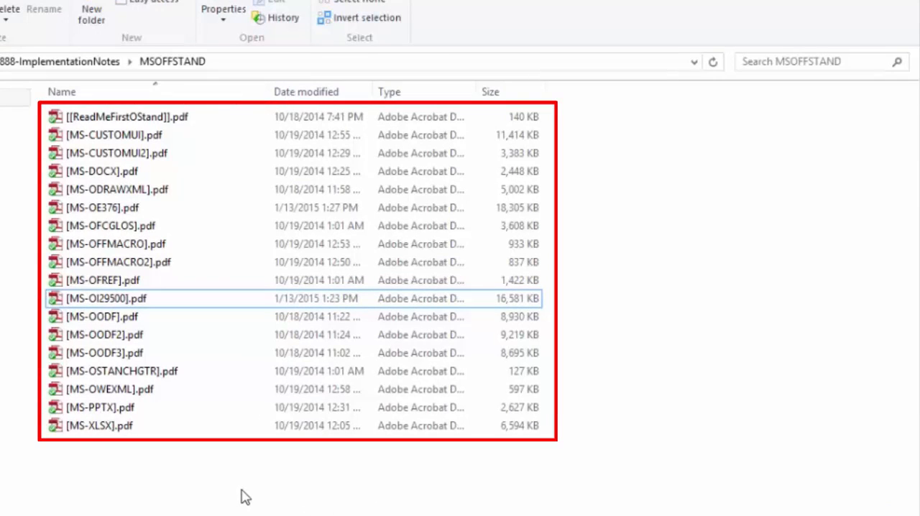
pyautogui.moveTo(260, 483)
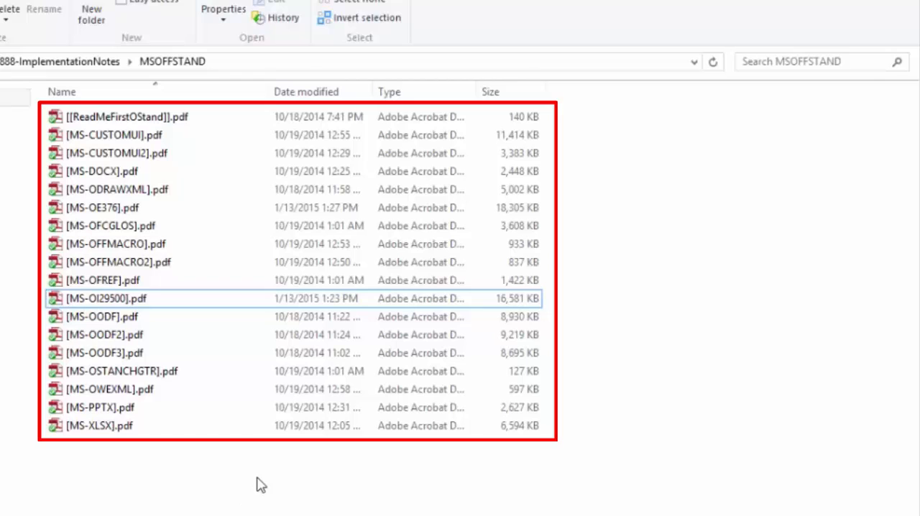
pyautogui.moveTo(175, 489)
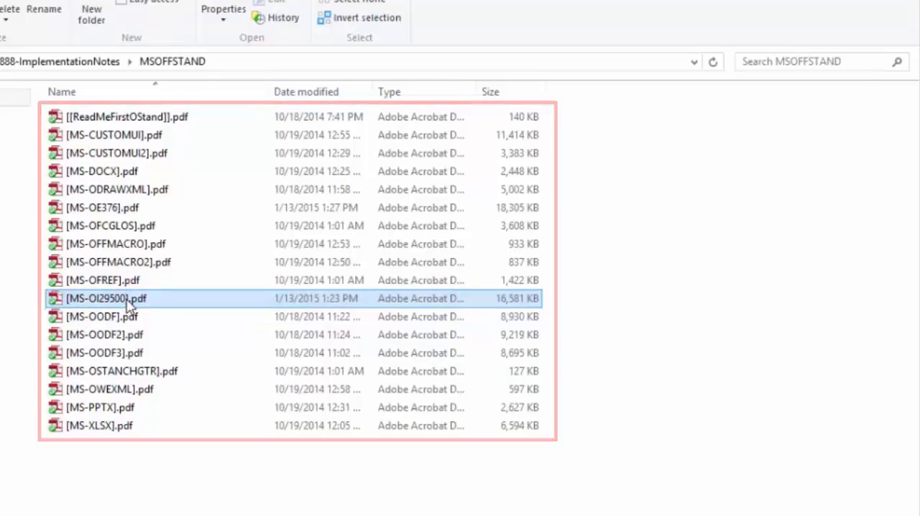
# Open [MS-OI29500].pdf from the MSOFFSTAND folder in Adobe Reader
pyautogui.doubleClick(106, 299)
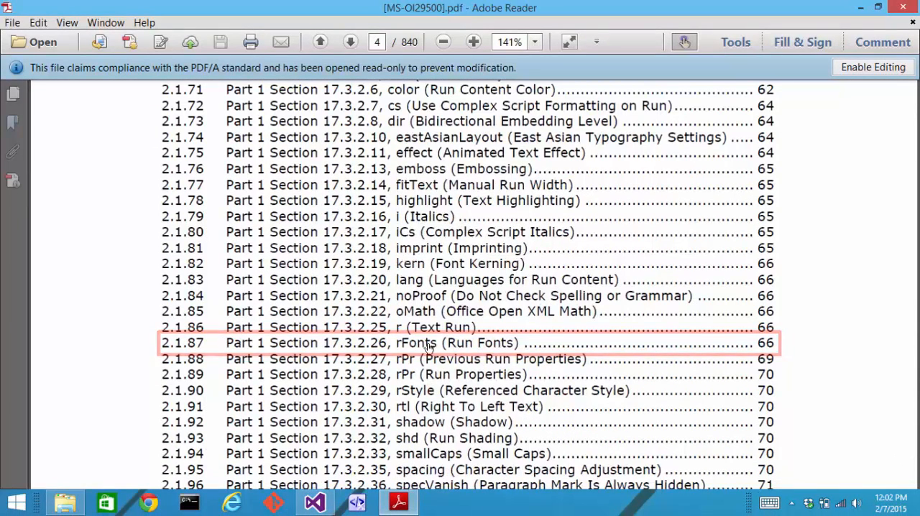
# Jump to section 2.1.87 rFonts (Run Fonts) on page 66 via the table of contents
pyautogui.click(428, 342)
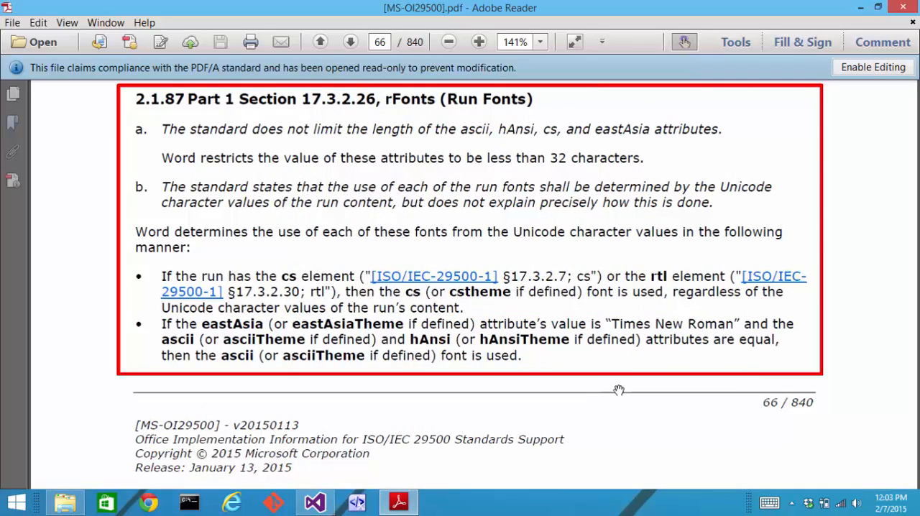
pyautogui.moveTo(624, 365)
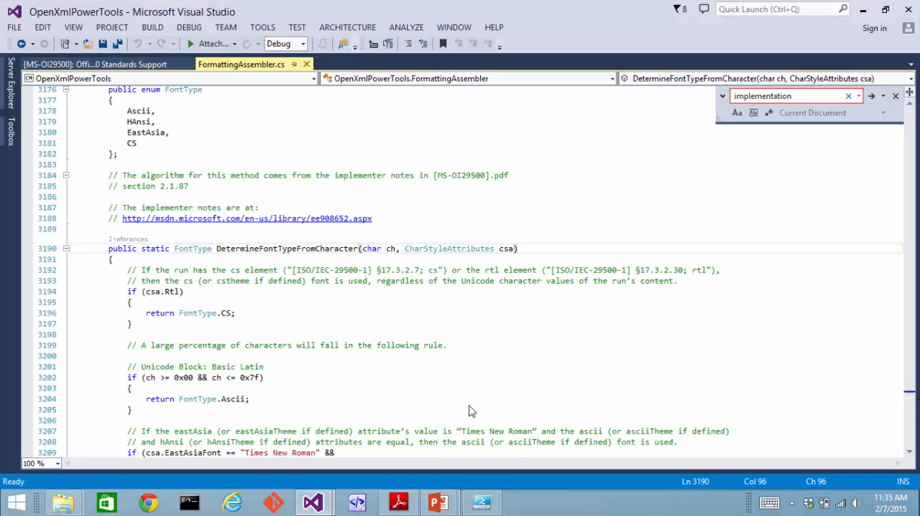
pyautogui.click(517, 247)
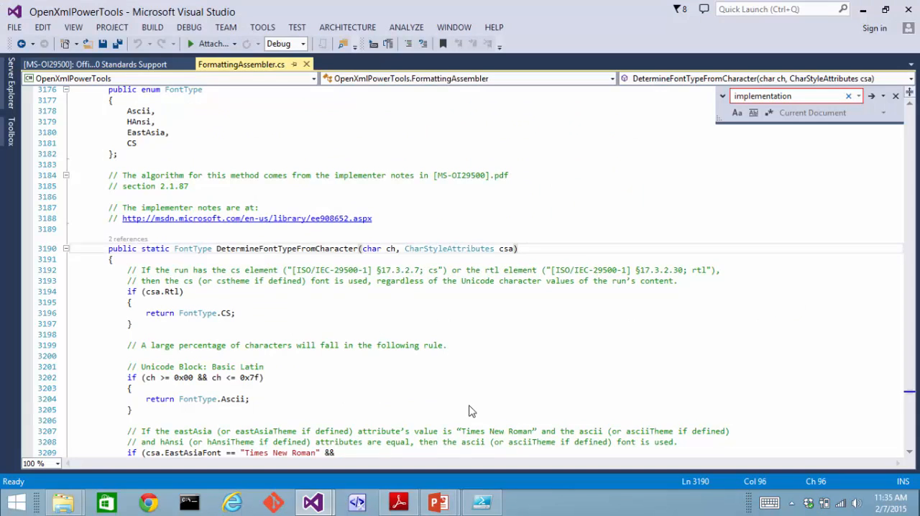
pyautogui.click(517, 247)
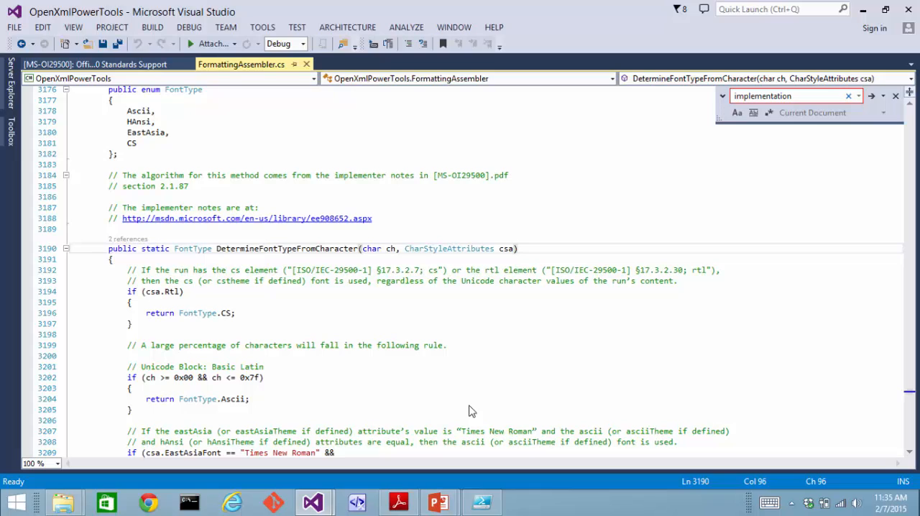
pyautogui.click(516, 247)
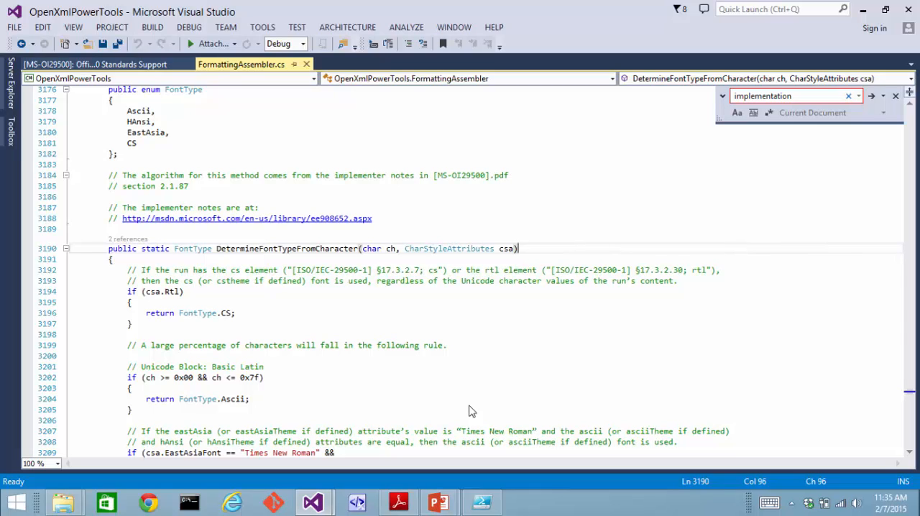
pyautogui.click(517, 247)
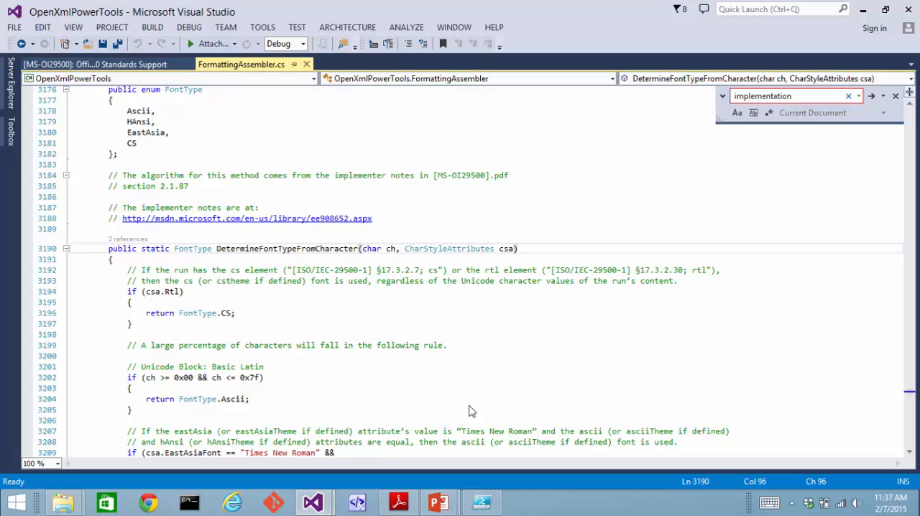
pyautogui.click(516, 247)
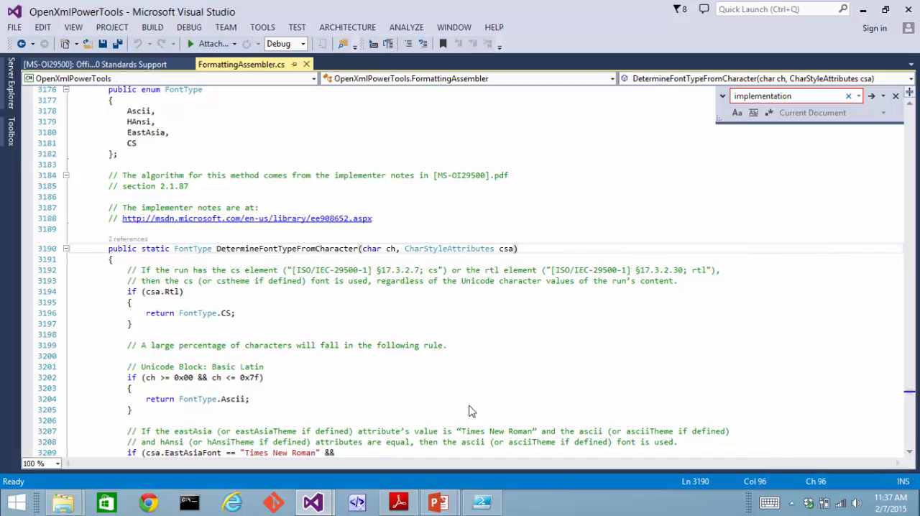
pyautogui.click(517, 247)
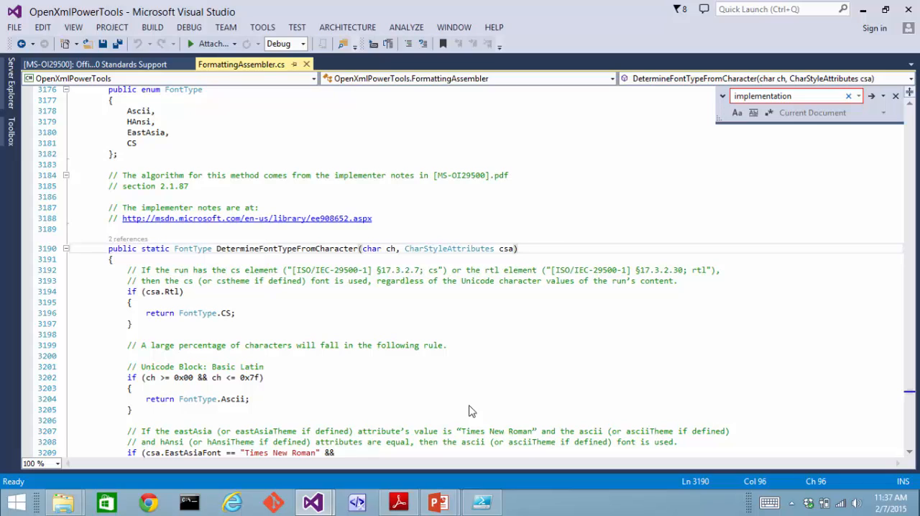
pyautogui.click(517, 247)
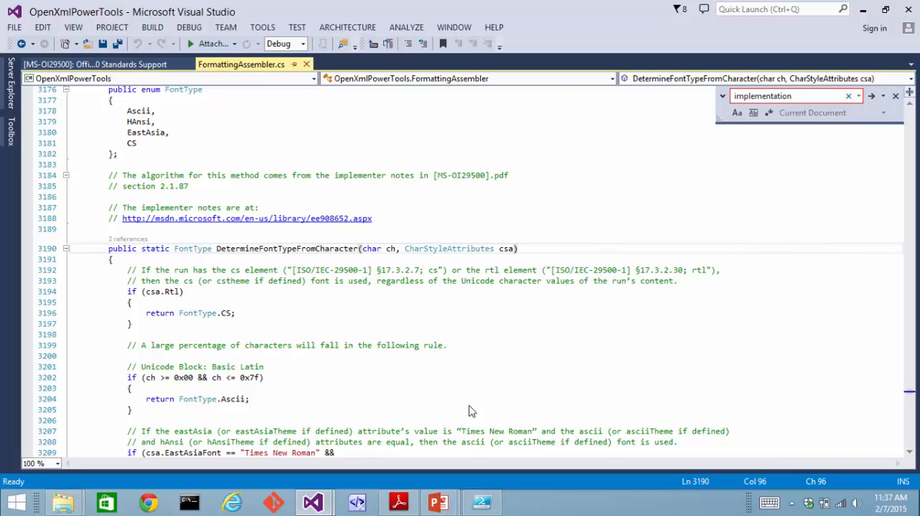
pyautogui.moveTo(483, 394)
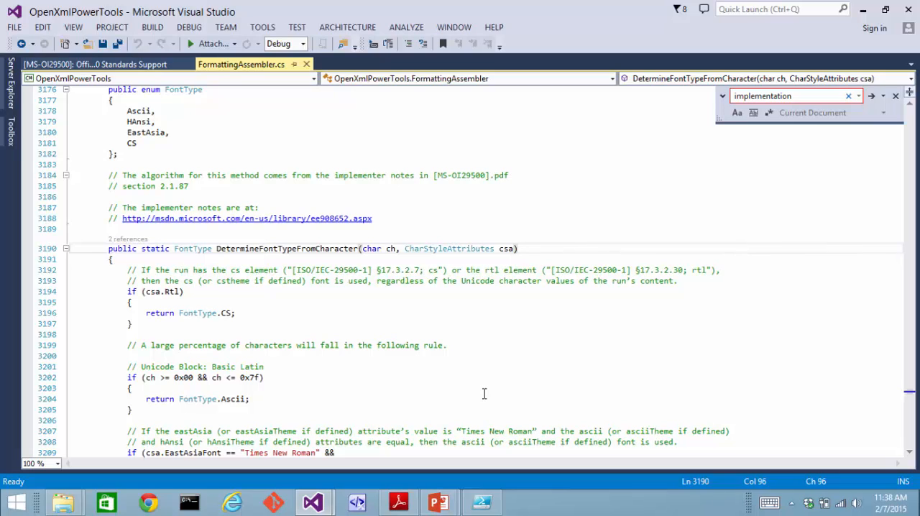
pyautogui.click(518, 247)
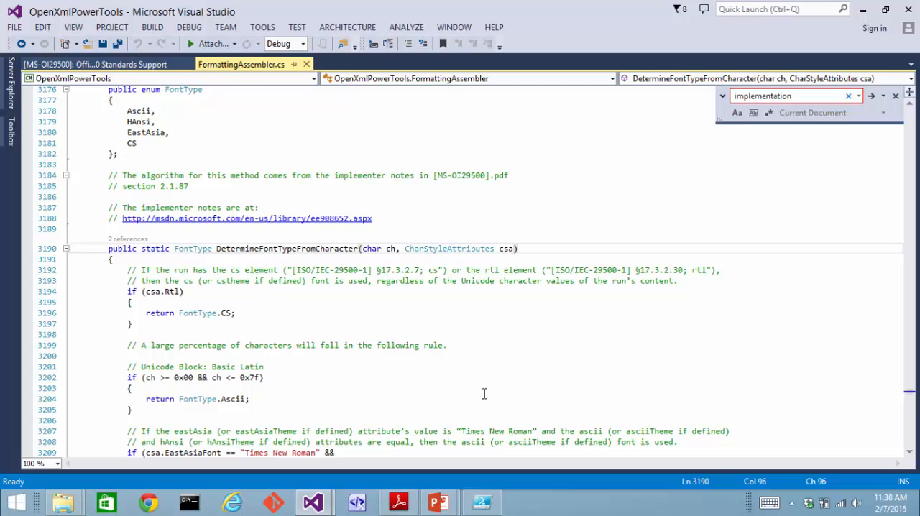
pyautogui.moveTo(483, 391)
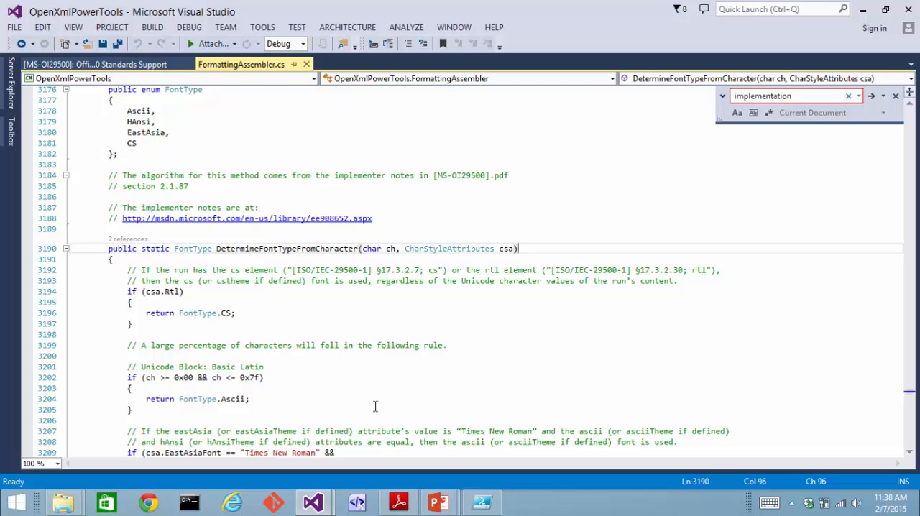
pyautogui.click(232, 502)
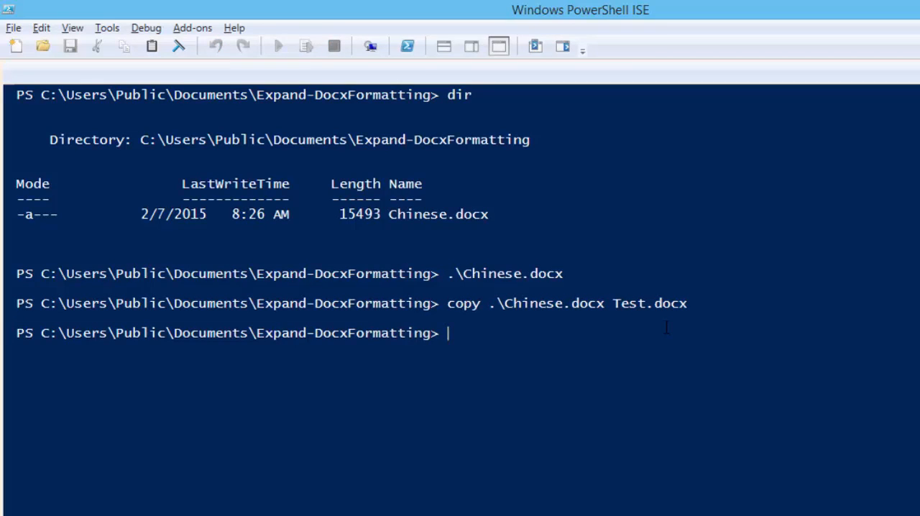
# After copying Chinese.docx to Test.docx, launch Explorer from the PowerShell console
pyautogui.write('exp')
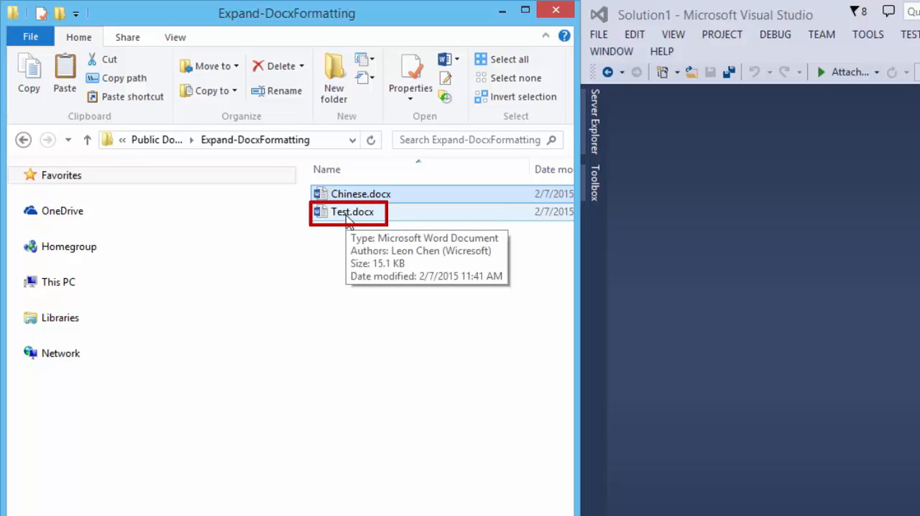
pyautogui.doubleClick(351, 211)
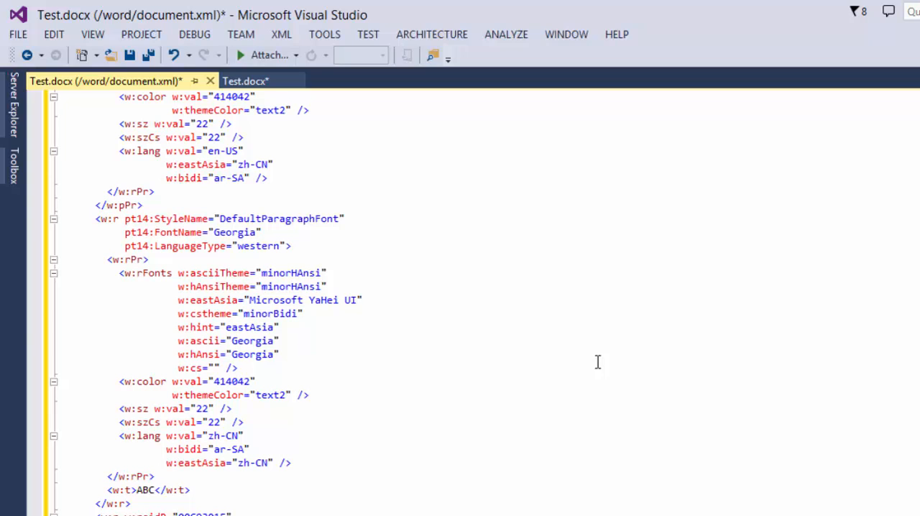
pyautogui.scroll(-3)
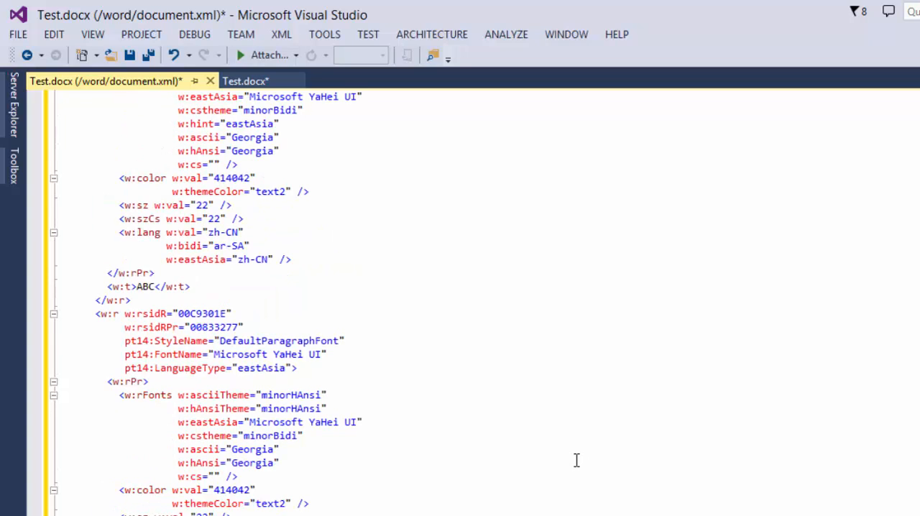
pyautogui.scroll(-3)
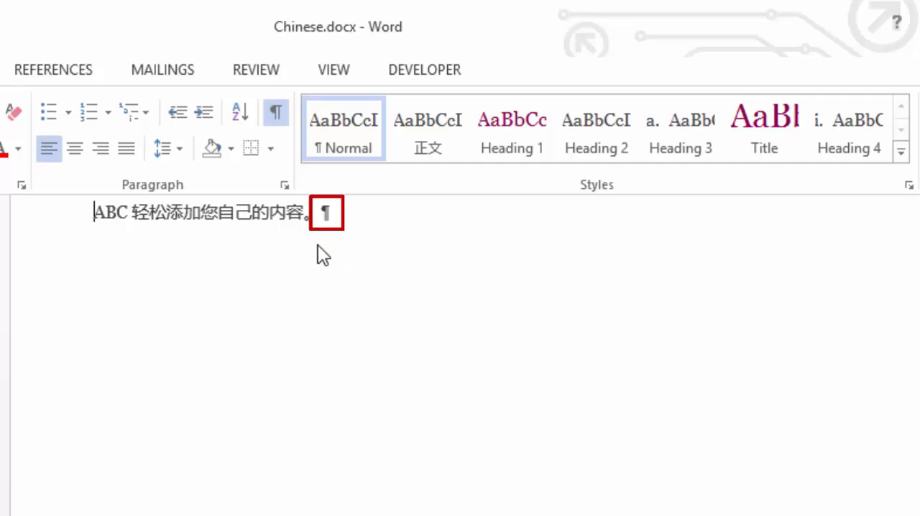
pyautogui.moveTo(359, 209)
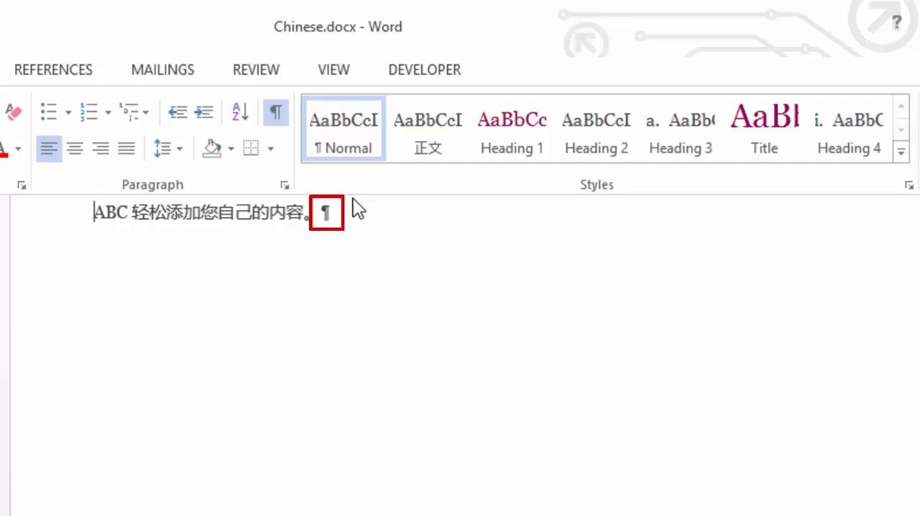
pyautogui.moveTo(372, 322)
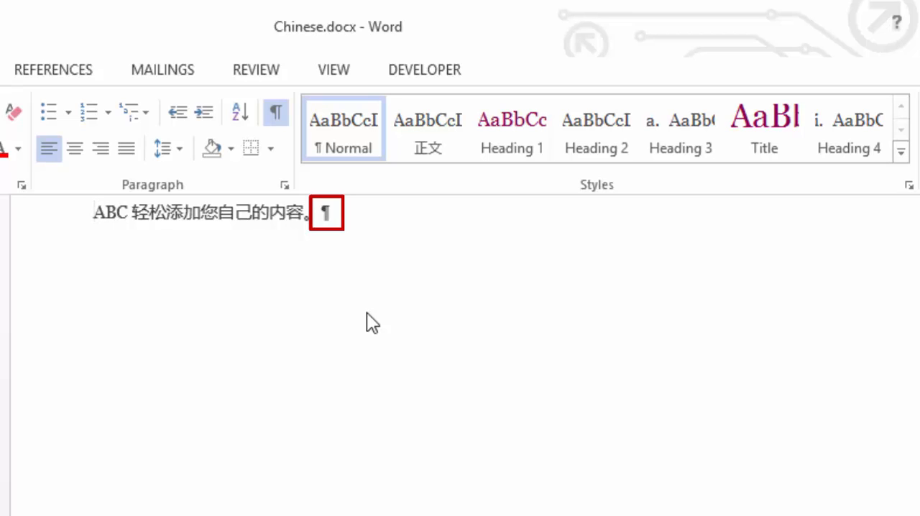
# Select Chinese.docx in the Expand-DocxFormatting folder to copy and paste it
pyautogui.click(95, 213)
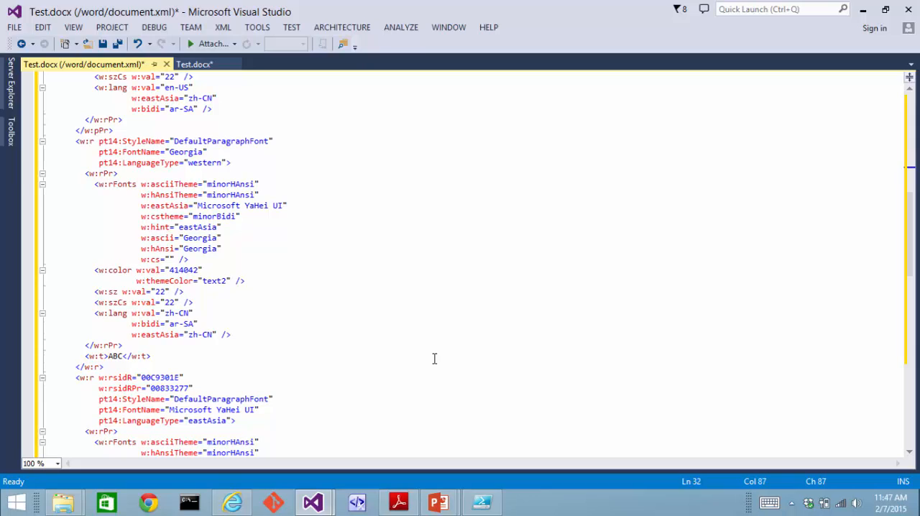
pyautogui.moveTo(446, 303)
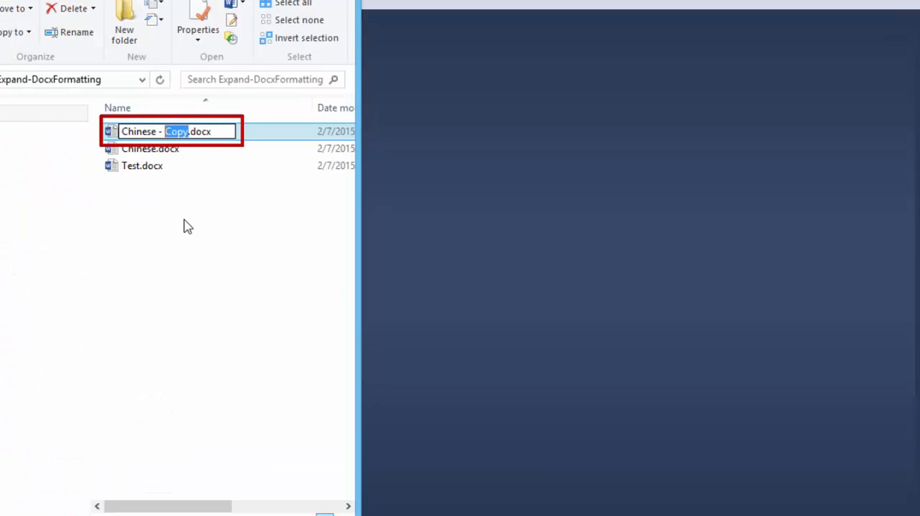
# Name the copy Test2.docx, declare xmlns:zz in its document.xml, list zz in mc:Ignorable, and start a zz: attribute on the first paragraph
pyautogui.write('T')
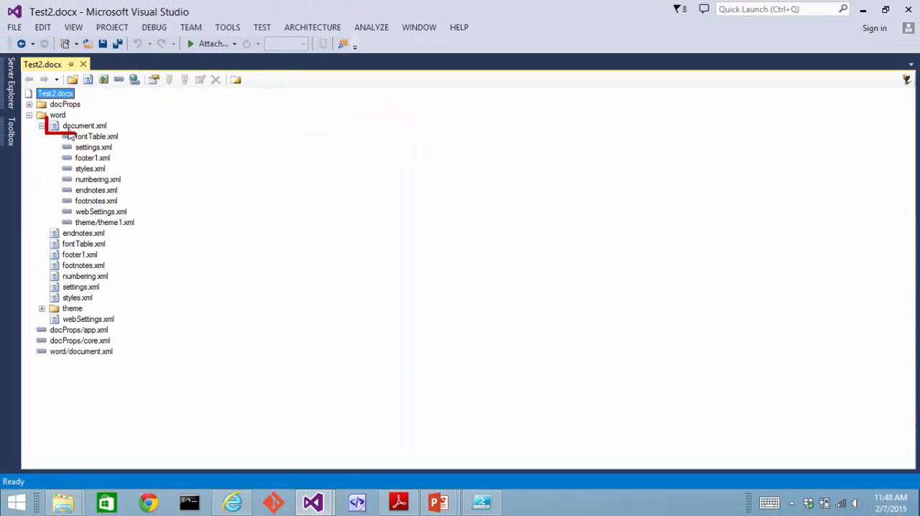
pyautogui.doubleClick(84, 127)
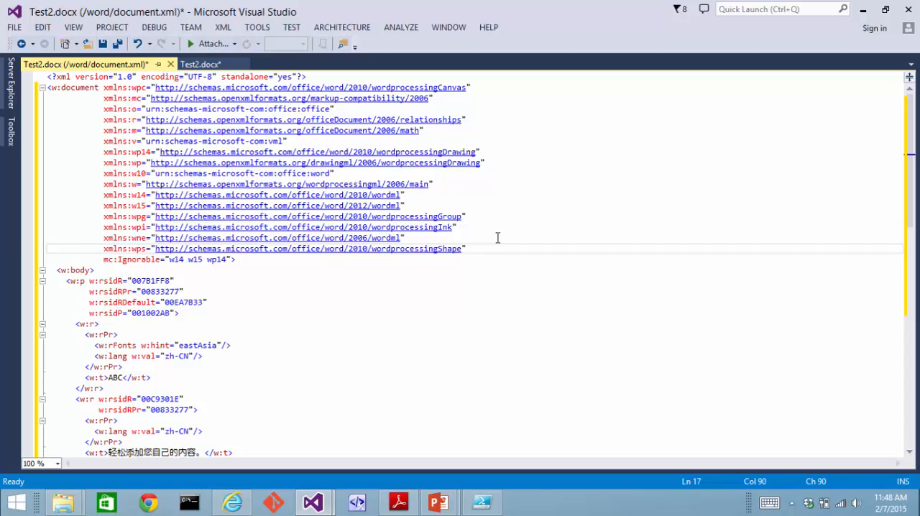
pyautogui.write('xmlns:zz="http://myownnamespace')
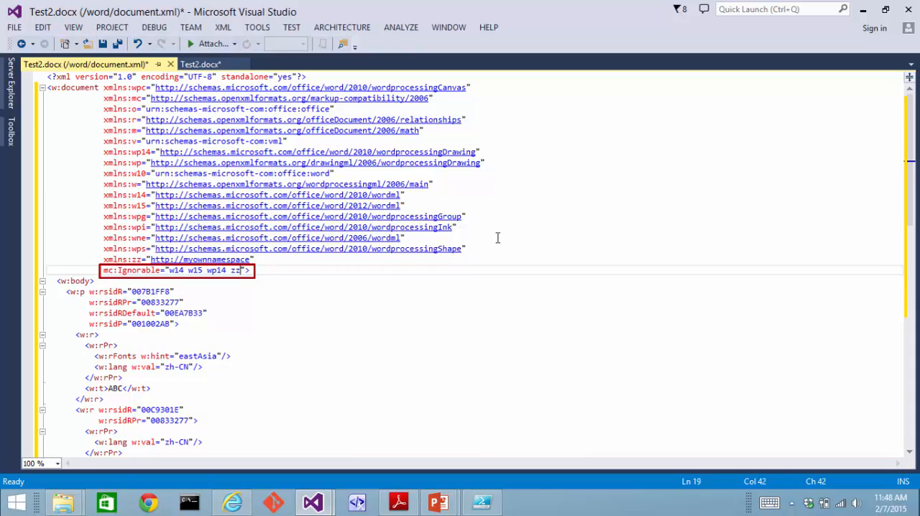
pyautogui.click(241, 270)
pyautogui.write('zz:>')
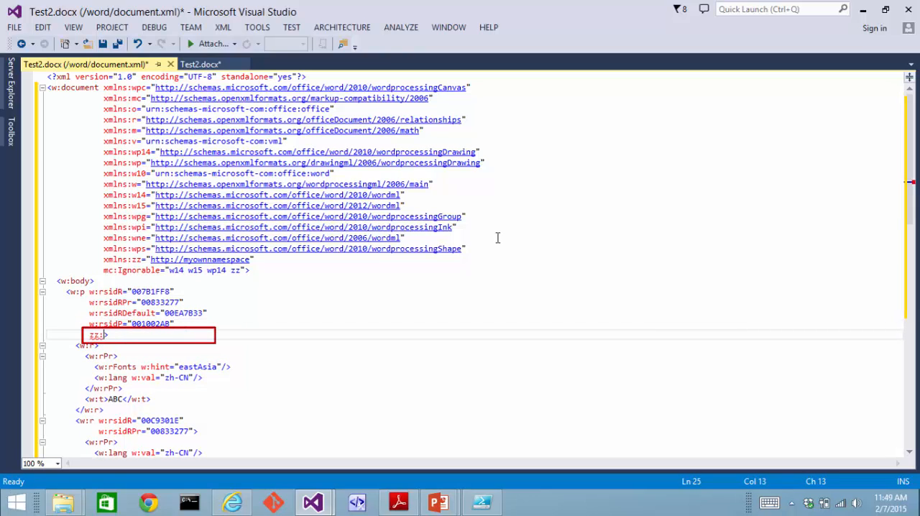
# Add zz:uniqId="abcde12345678" to the first w:p element's attributes
pyautogui.write('uniqId=""')
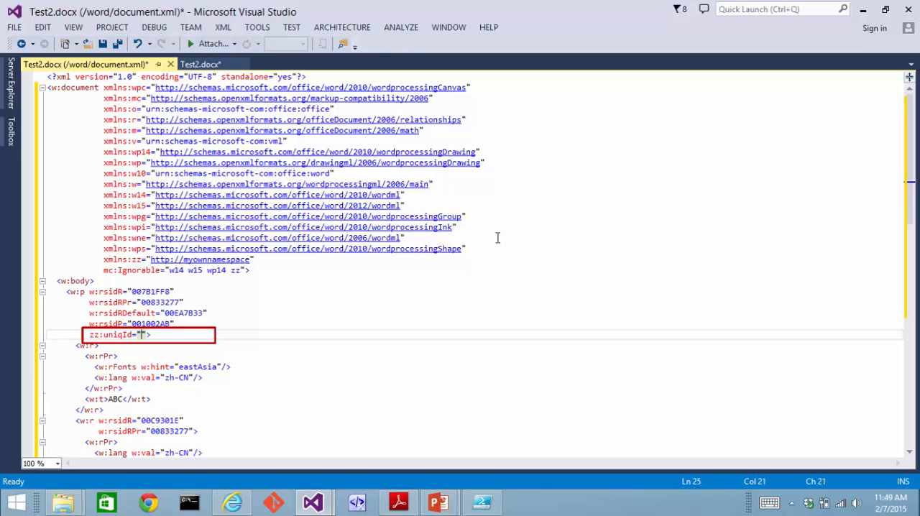
pyautogui.write('abcde12345678')
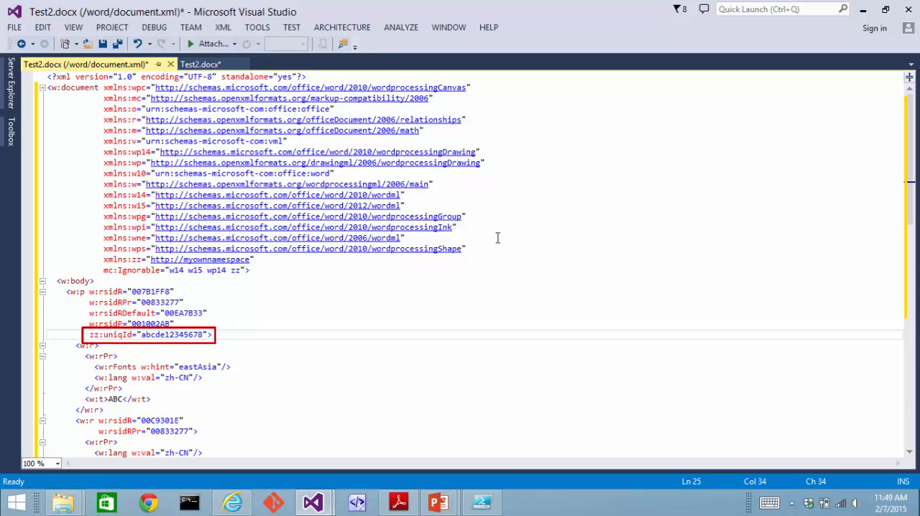
# Save the package and run Expand-DocxFormatting .\Test2.docx at the PowerShell prompt
pyautogui.press('ctrl+s')
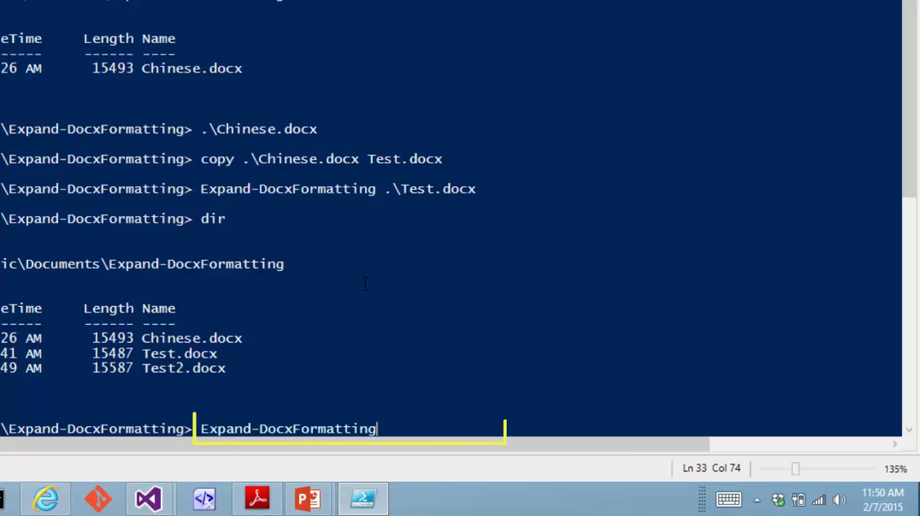
pyautogui.write('Test2')
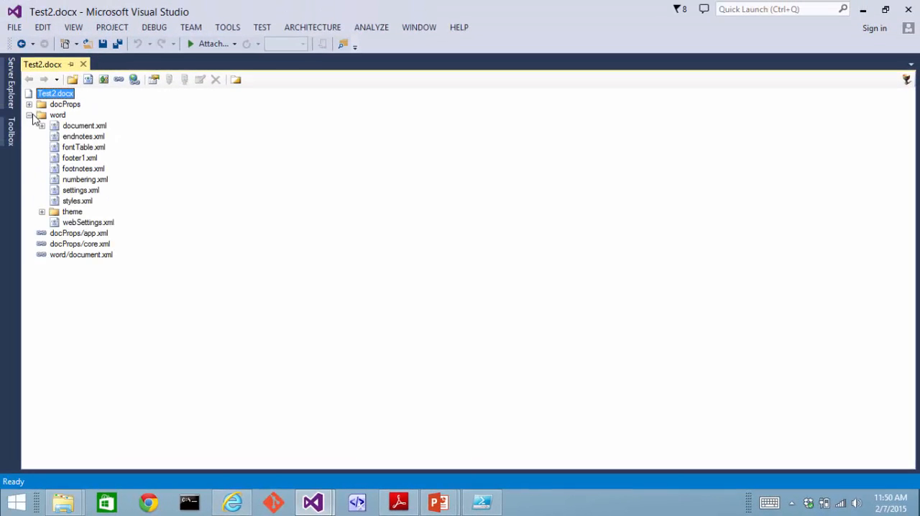
# View the processed document.xml, scrolling to the ABC run marked FontName Georgia, LanguageType western
pyautogui.click(84, 125)
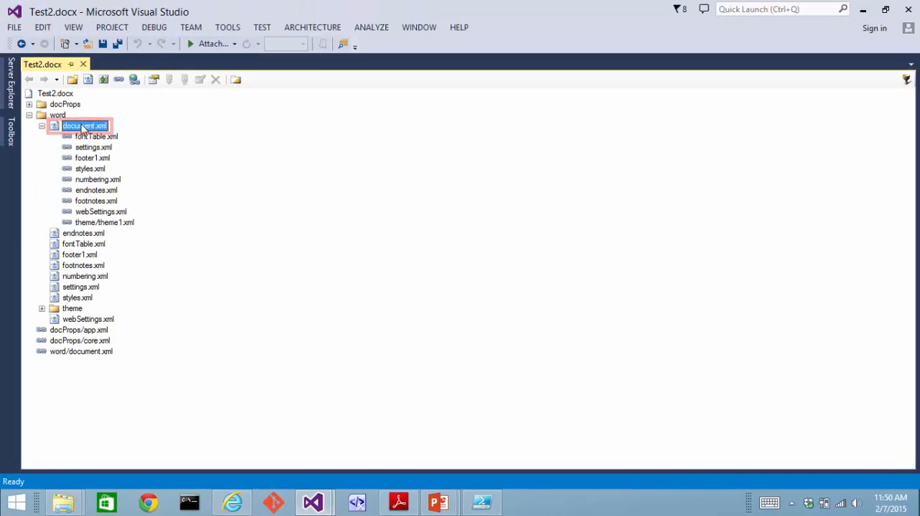
pyautogui.doubleClick(84, 125)
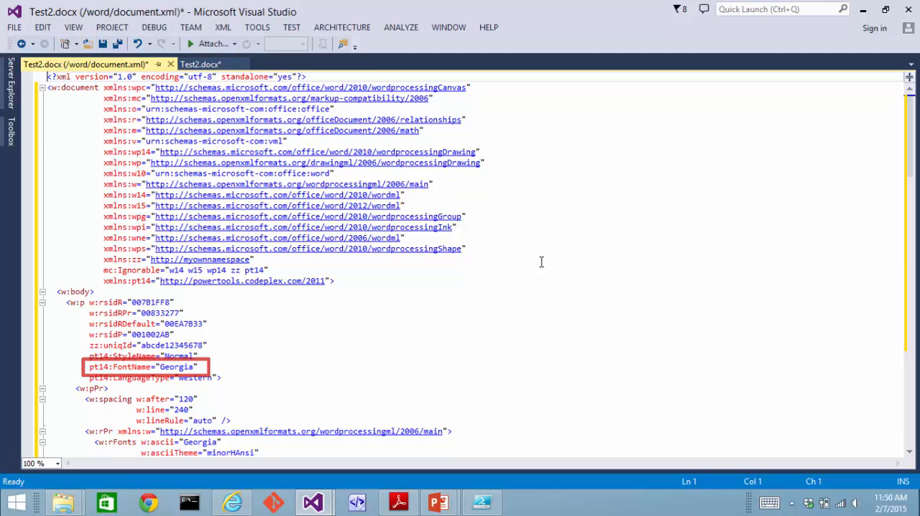
pyautogui.scroll(-3)
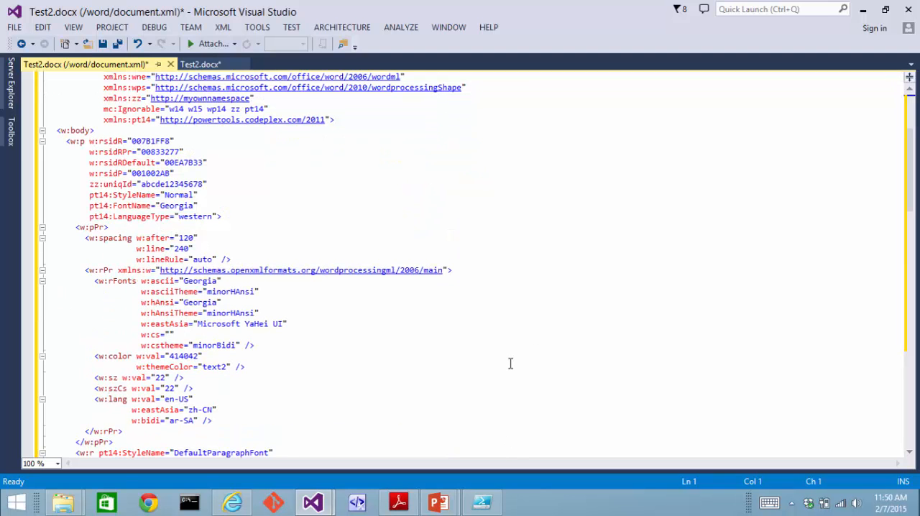
pyautogui.scroll(-3)
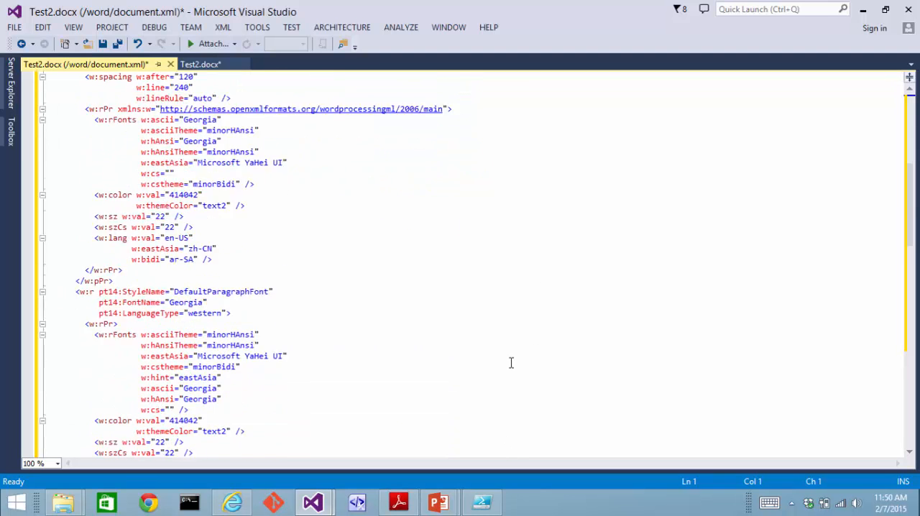
pyautogui.scroll(-3)
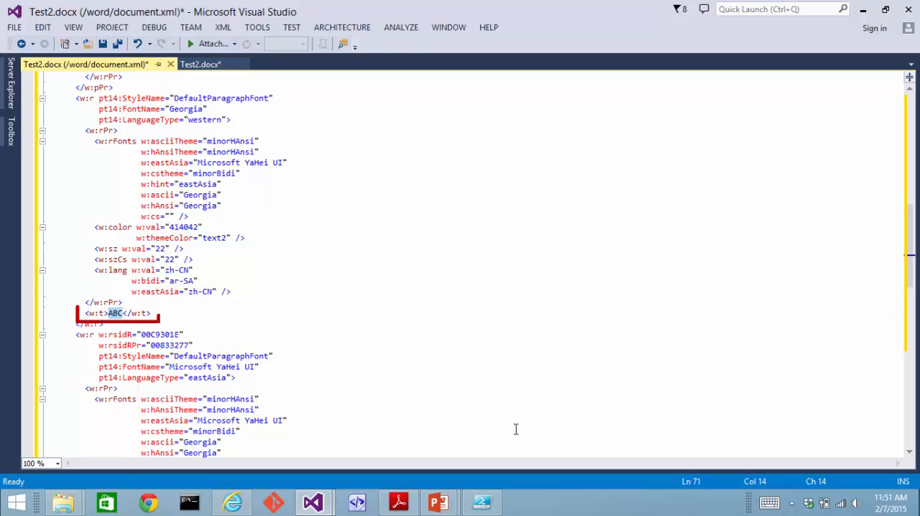
# Move ABC into the start of the Microsoft YaHei UI eastAsia run's w:t and save the part
pyautogui.press('Delete')
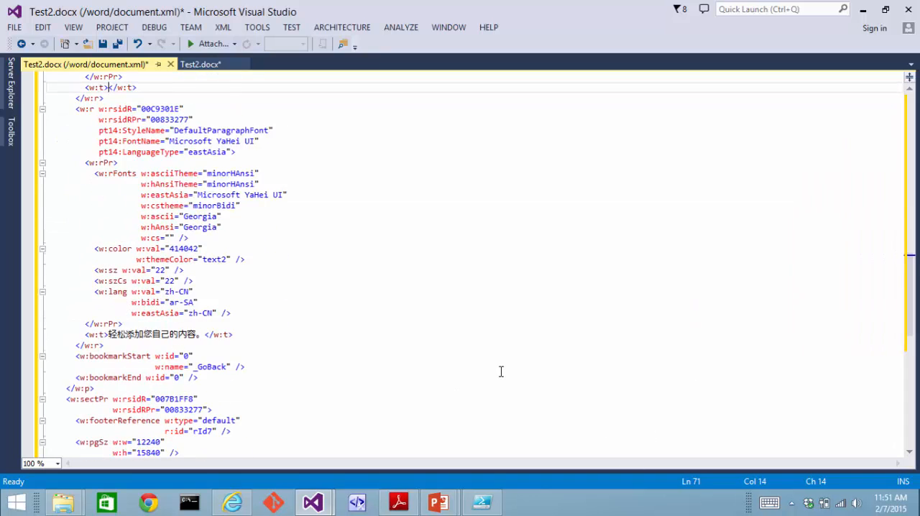
pyautogui.write('ABC')
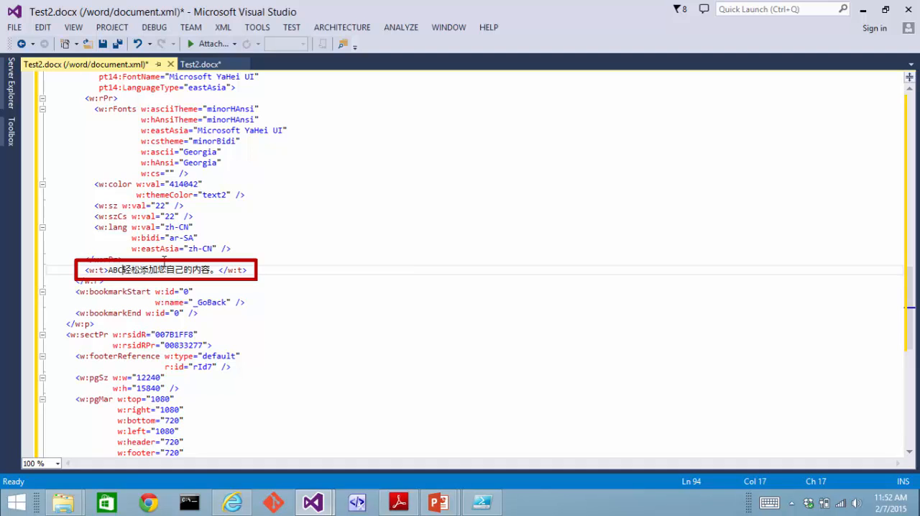
pyautogui.click(165, 270)
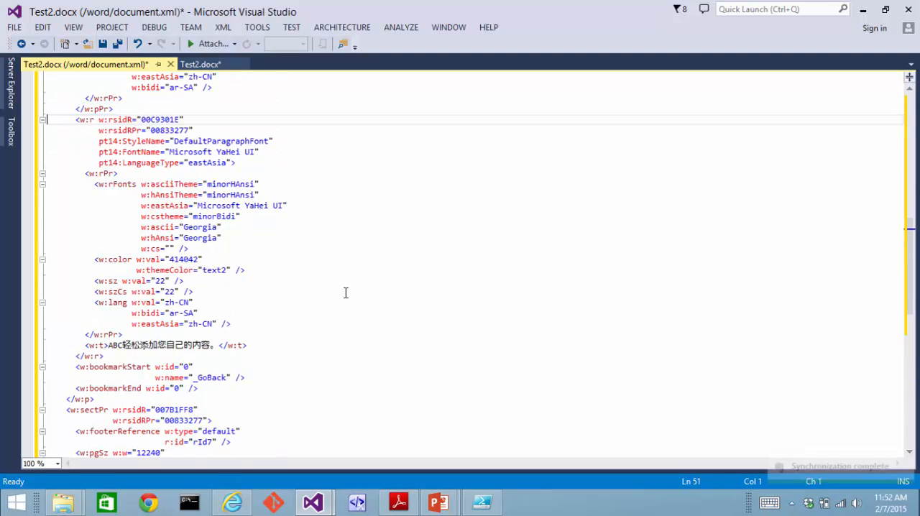
# View Test2.docx in Word, checking the font applied to ABC beside the Chinese sentence
pyautogui.click(523, 502)
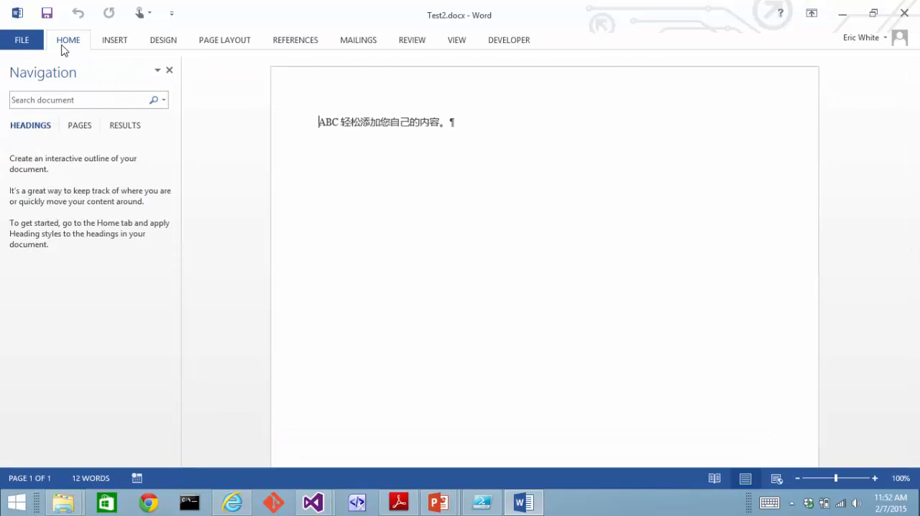
pyautogui.click(69, 41)
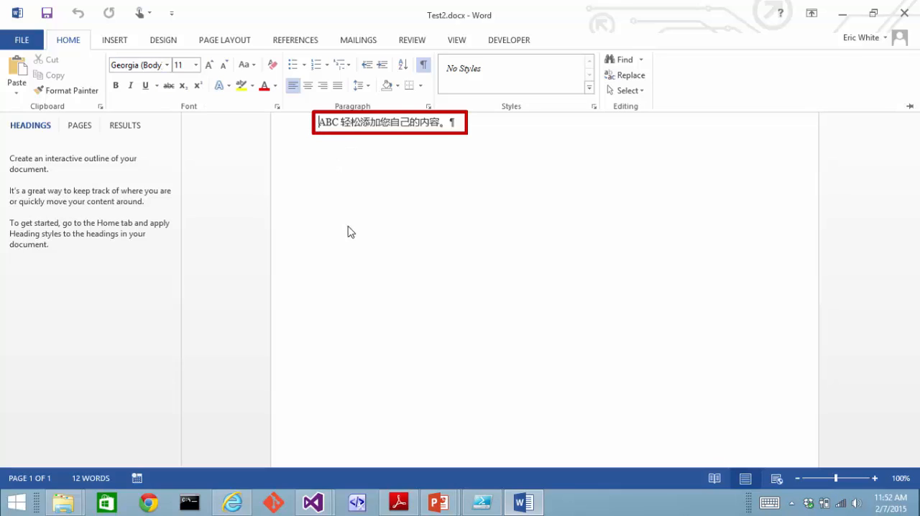
pyautogui.moveTo(359, 331)
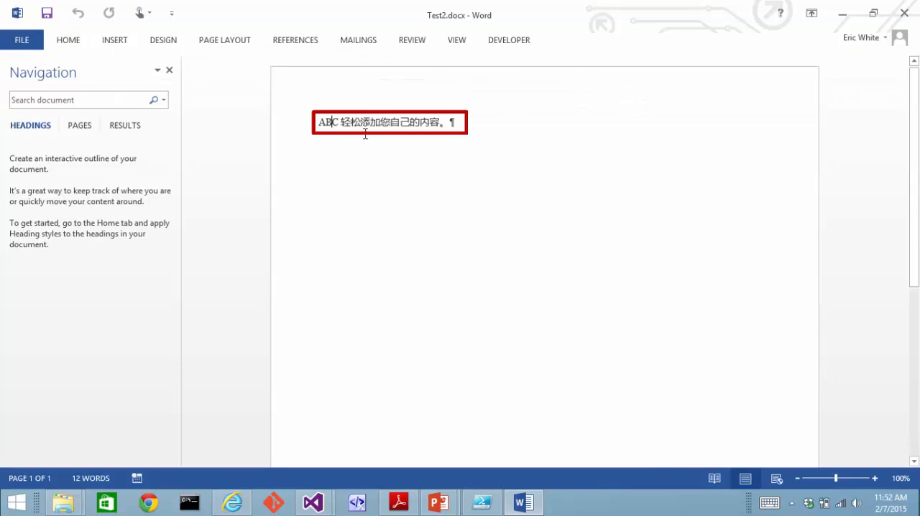
pyautogui.click(68, 40)
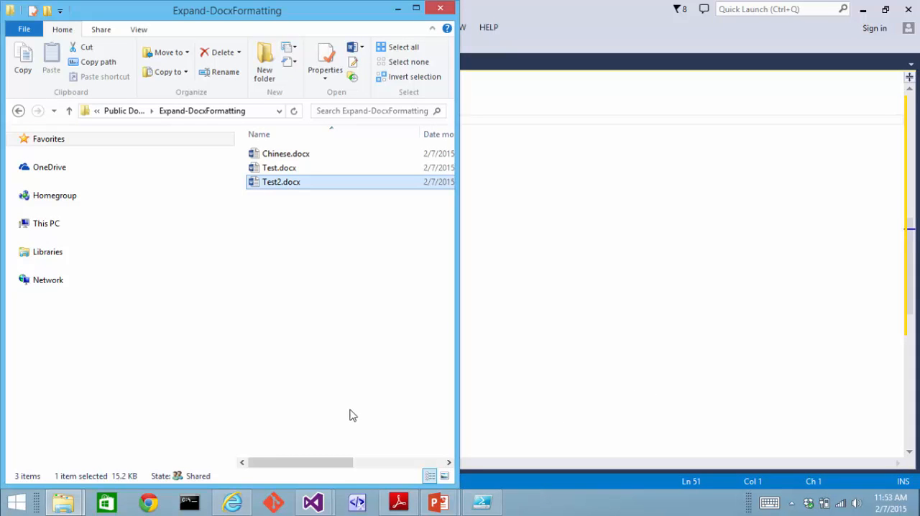
pyautogui.moveTo(377, 400)
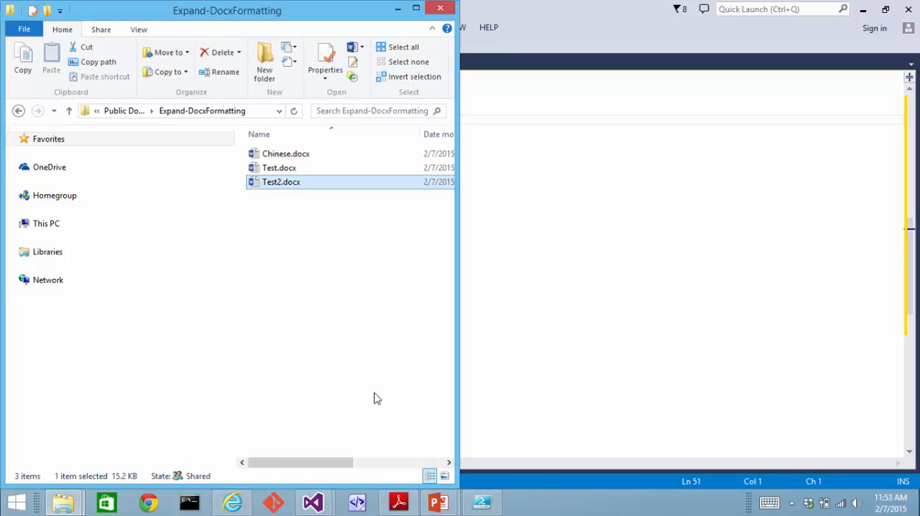